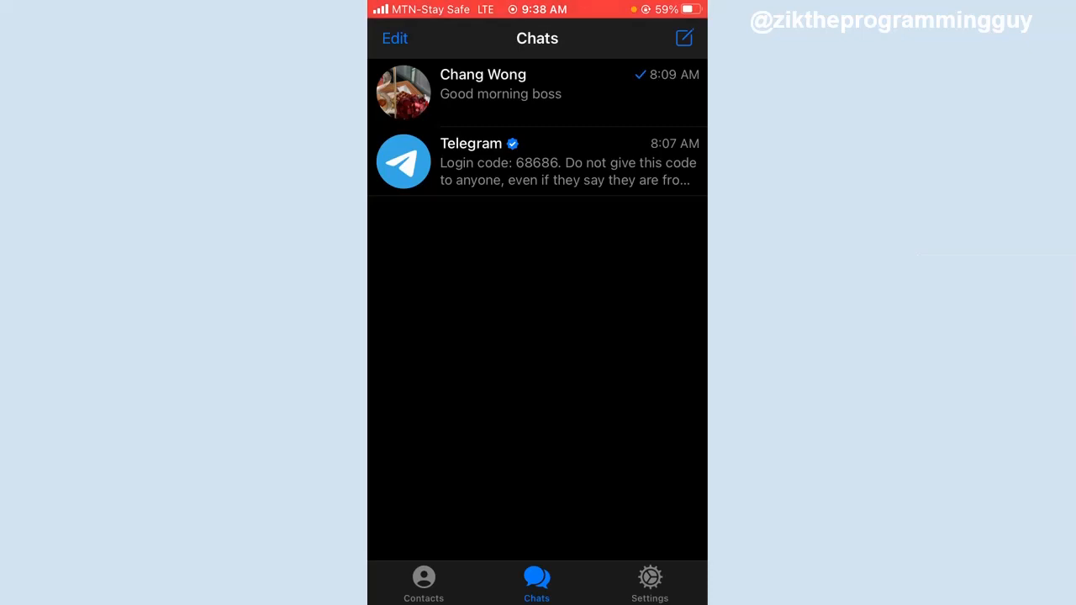
# Glance at Contacts, return to Chats, and bring up the New Message screen
pyautogui.click(424, 583)
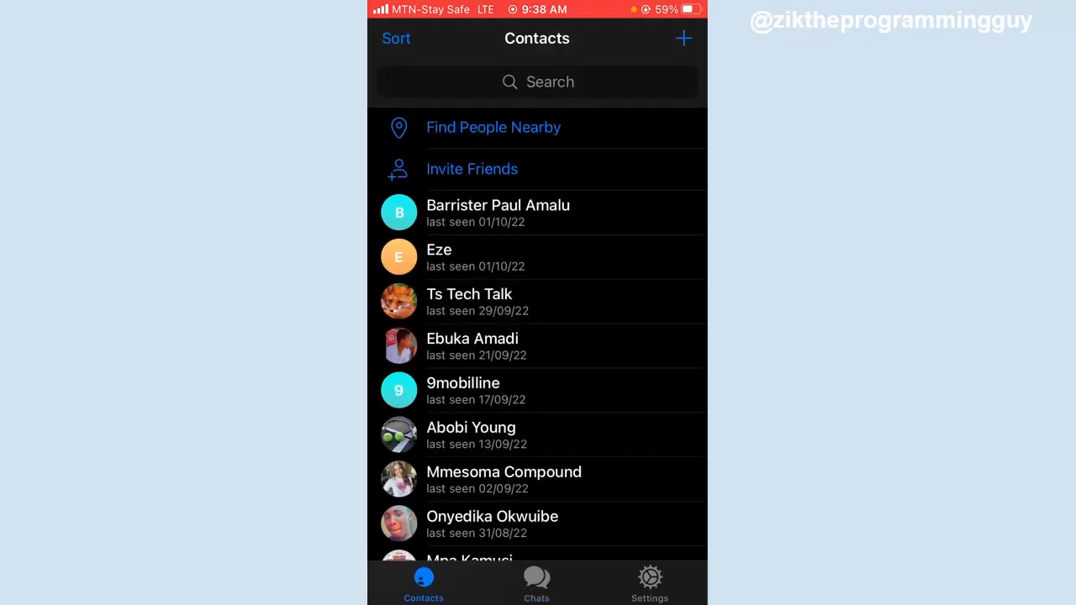
pyautogui.click(537, 580)
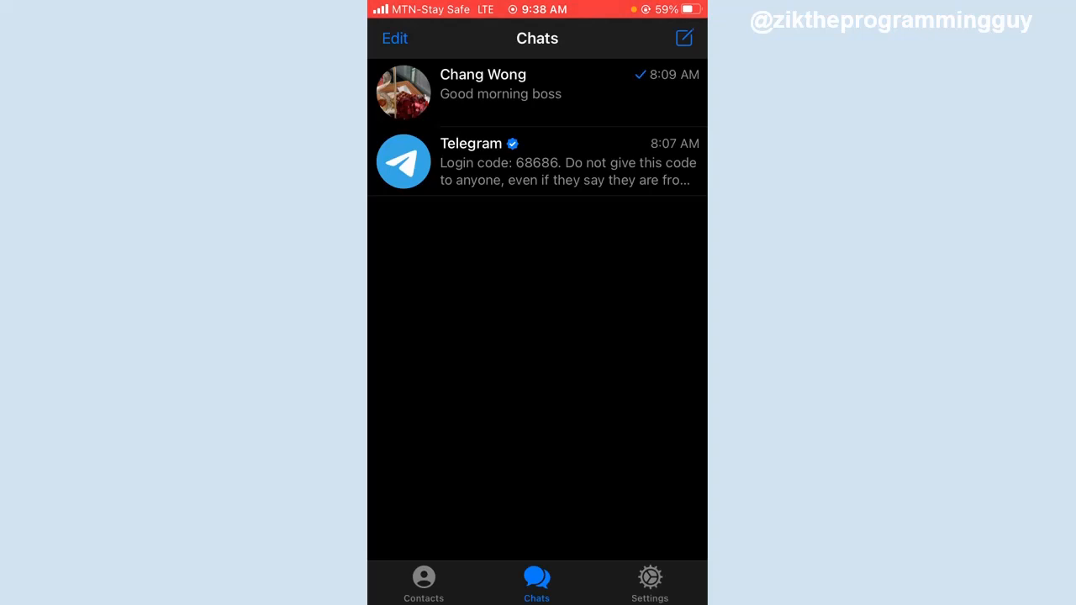
pyautogui.click(684, 38)
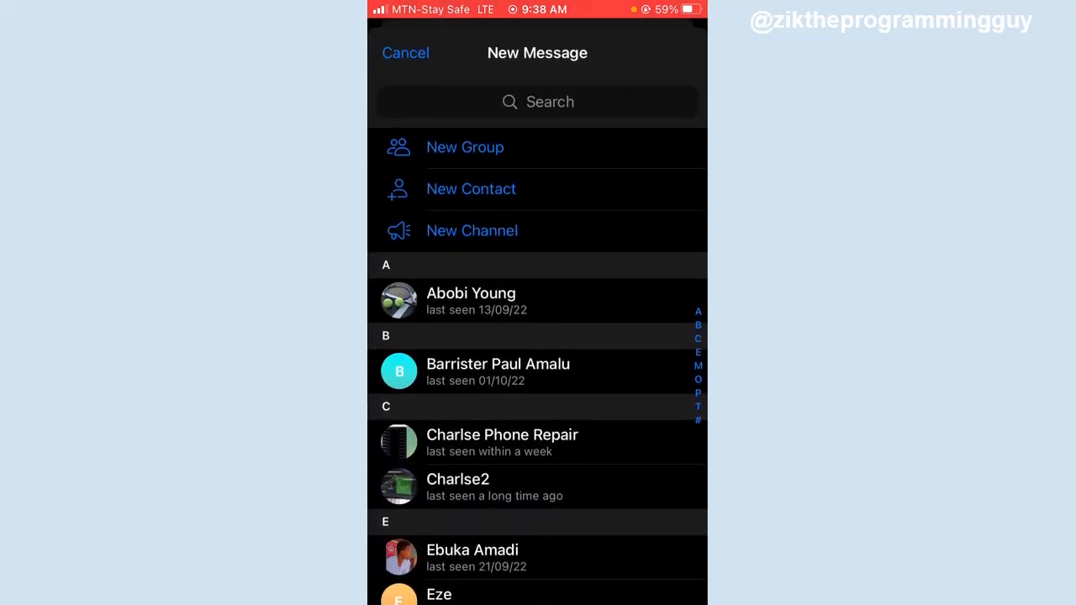
pyautogui.click(465, 147)
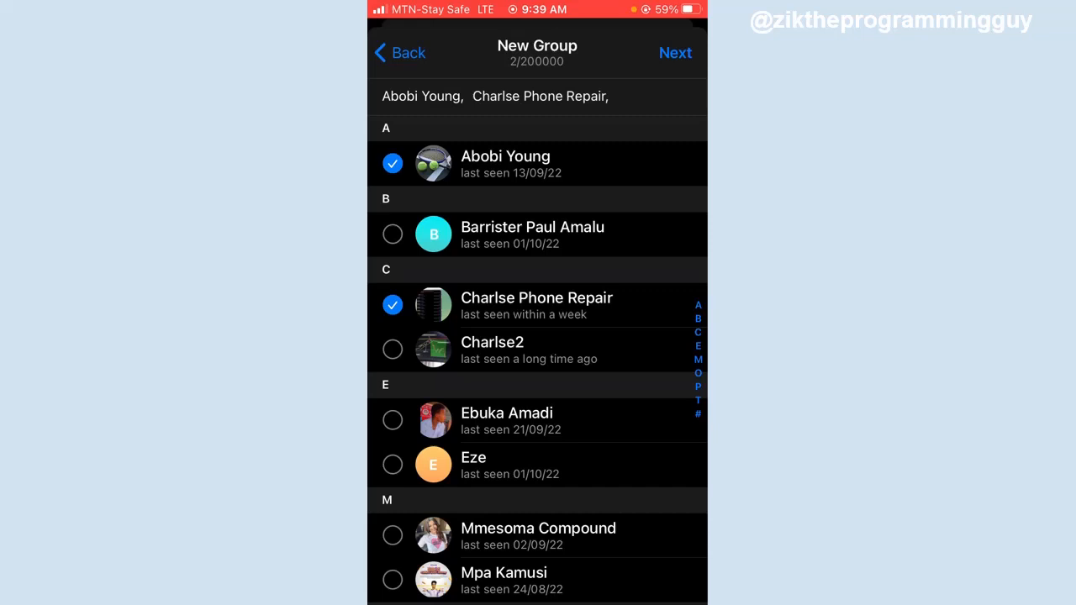
pyautogui.click(393, 305)
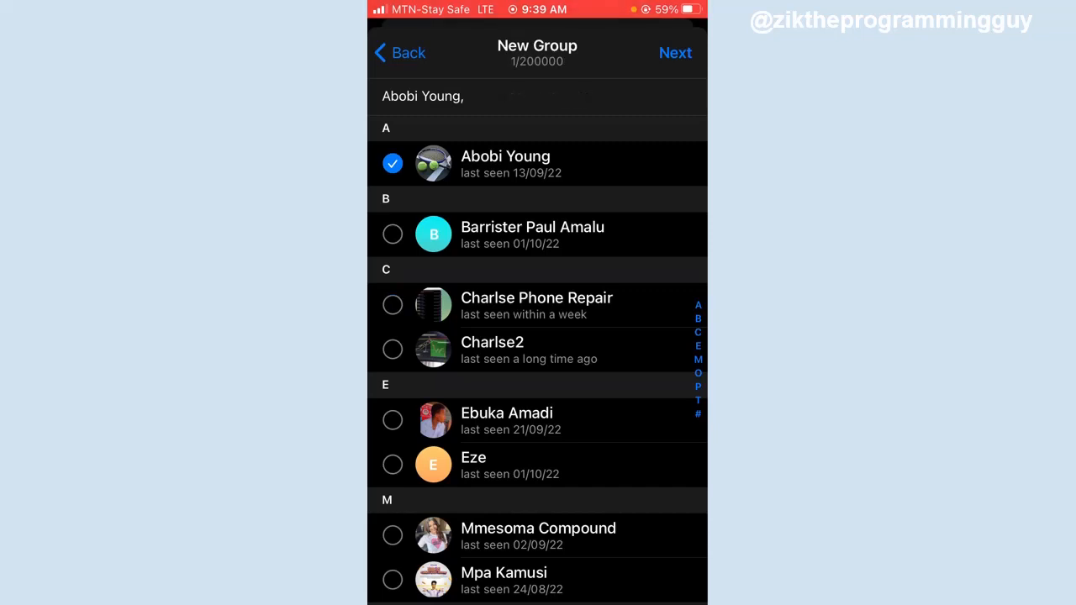
pyautogui.click(392, 420)
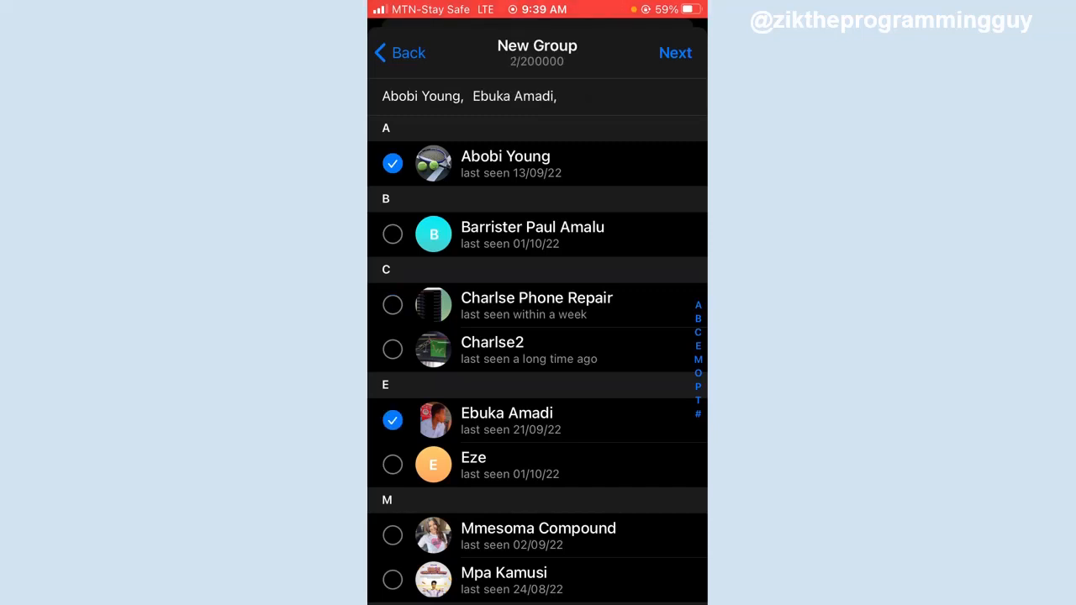
pyautogui.click(675, 52)
pyautogui.write('I')
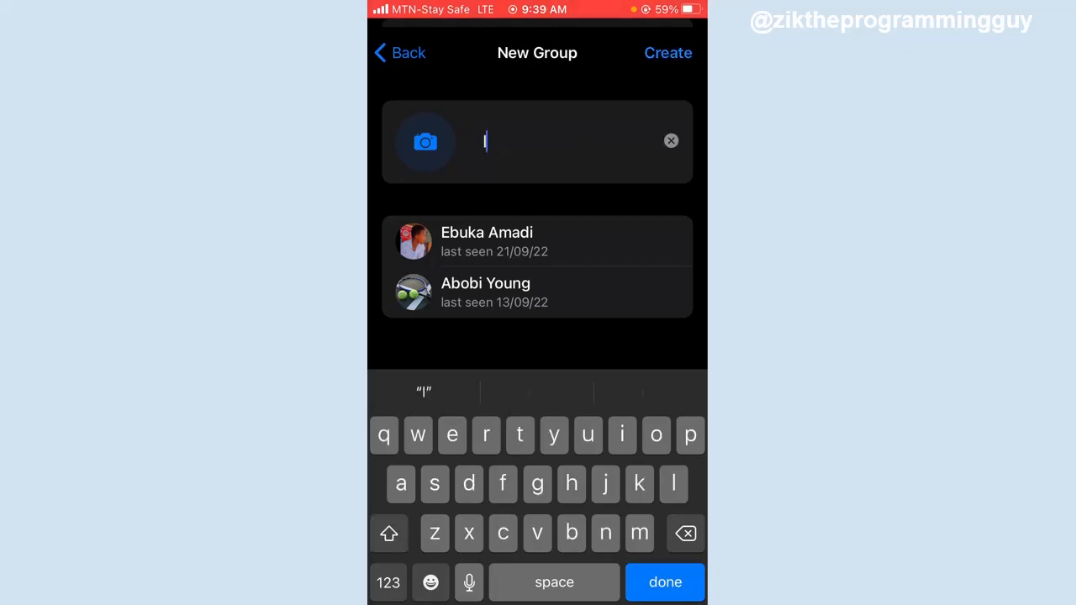
# Enter 'IT group' as the group name and create the group
pyautogui.write('t')
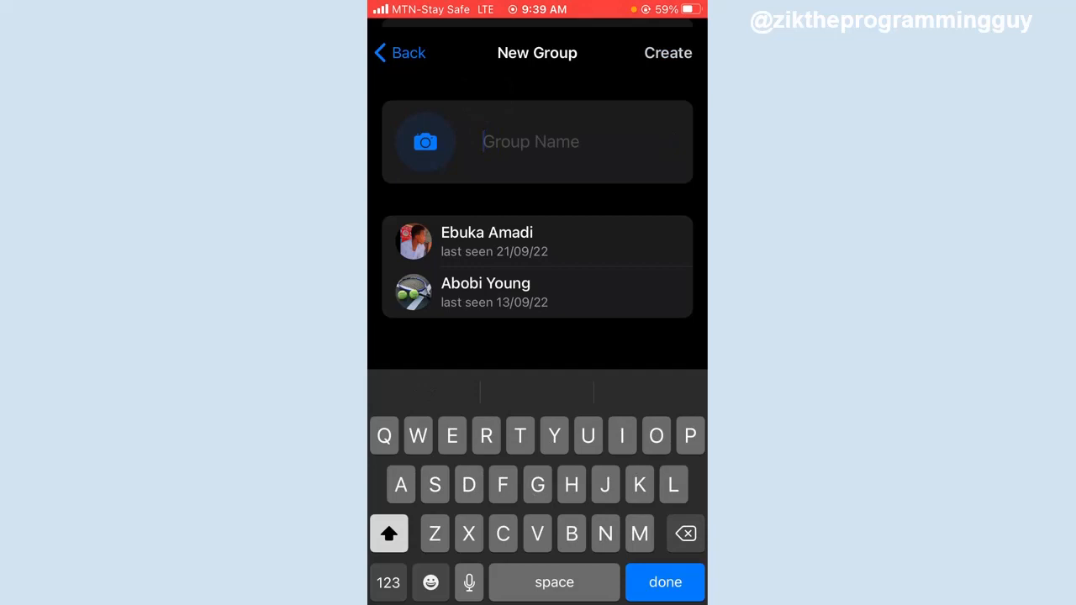
pyautogui.click(622, 436)
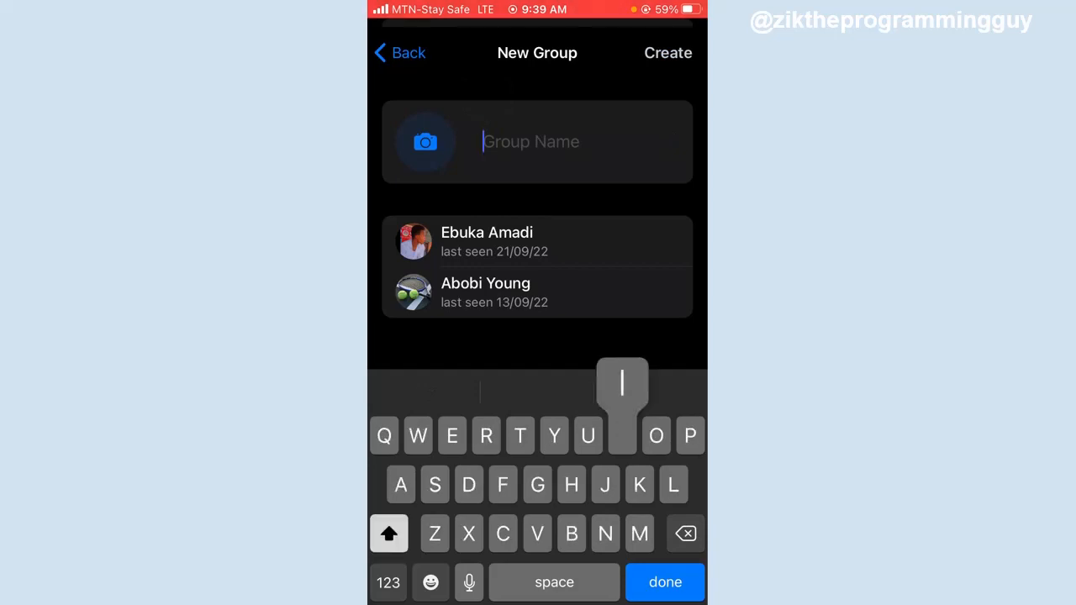
pyautogui.write('la')
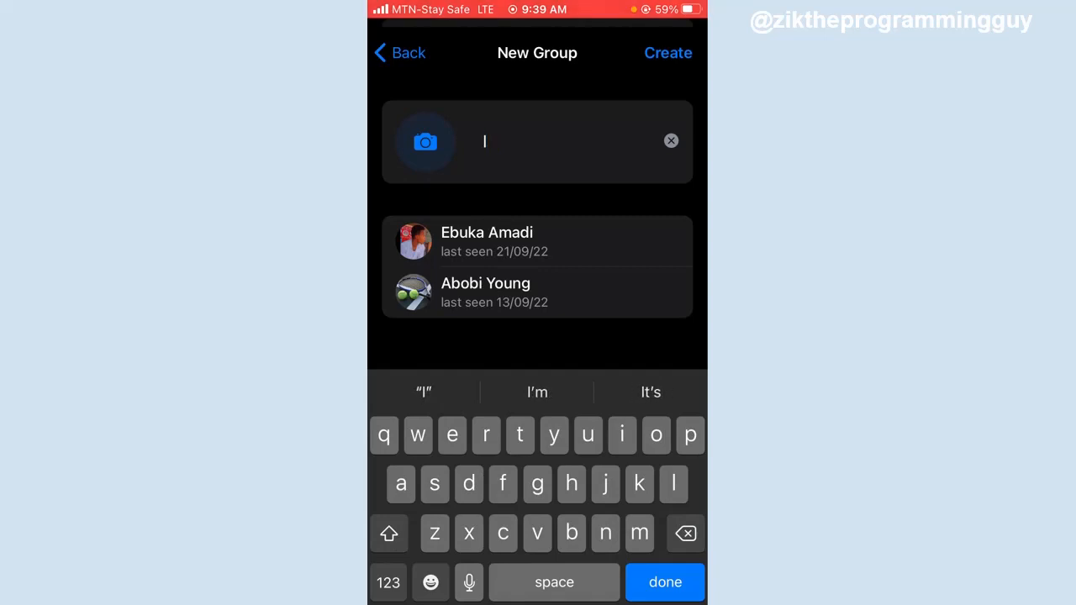
pyautogui.write('IT g')
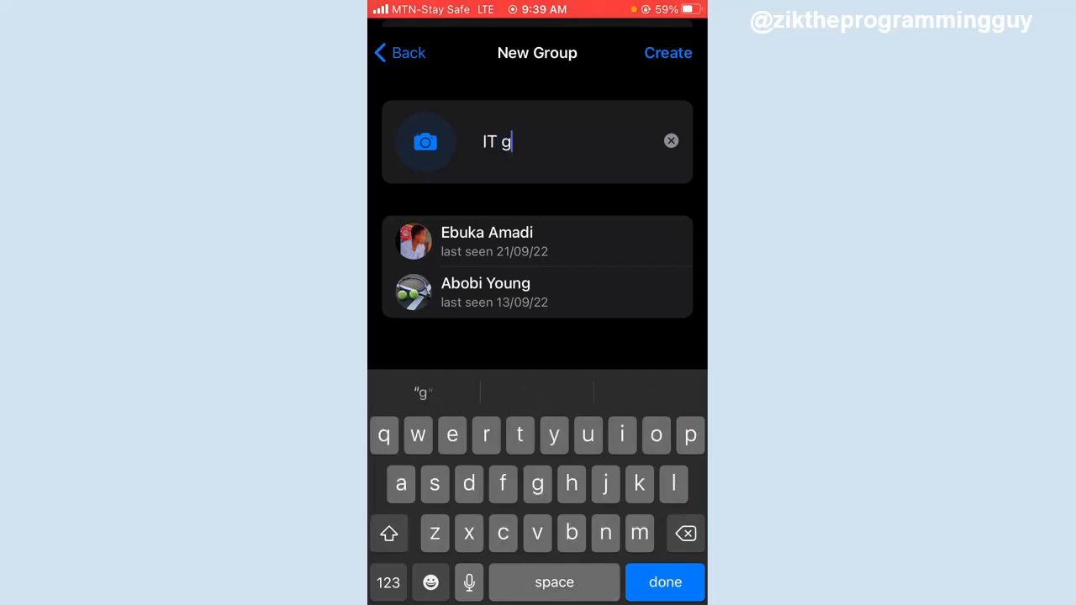
pyautogui.write('roup')
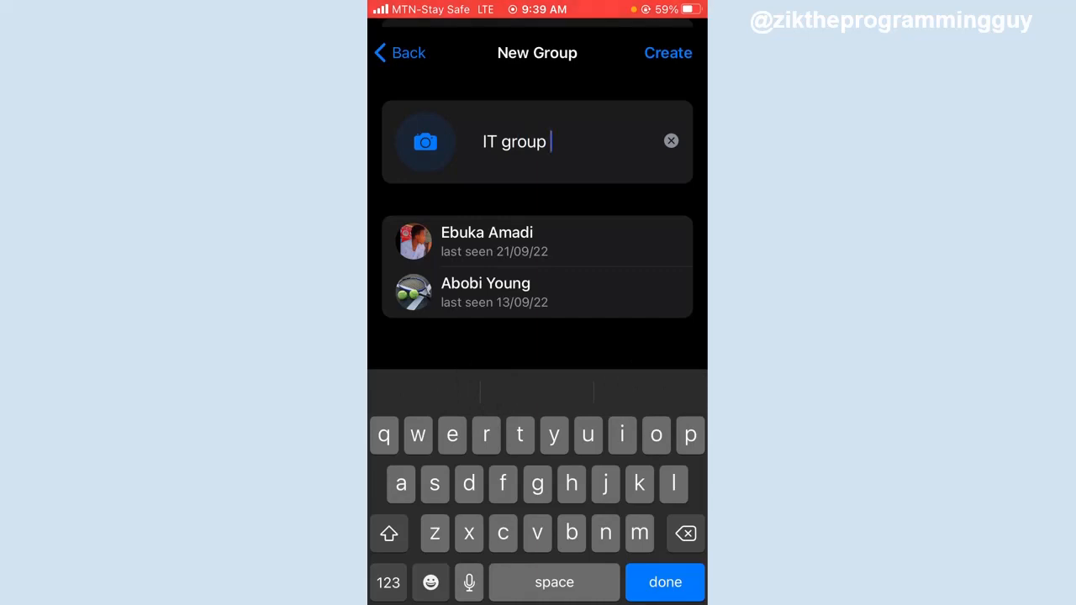
pyautogui.click(667, 52)
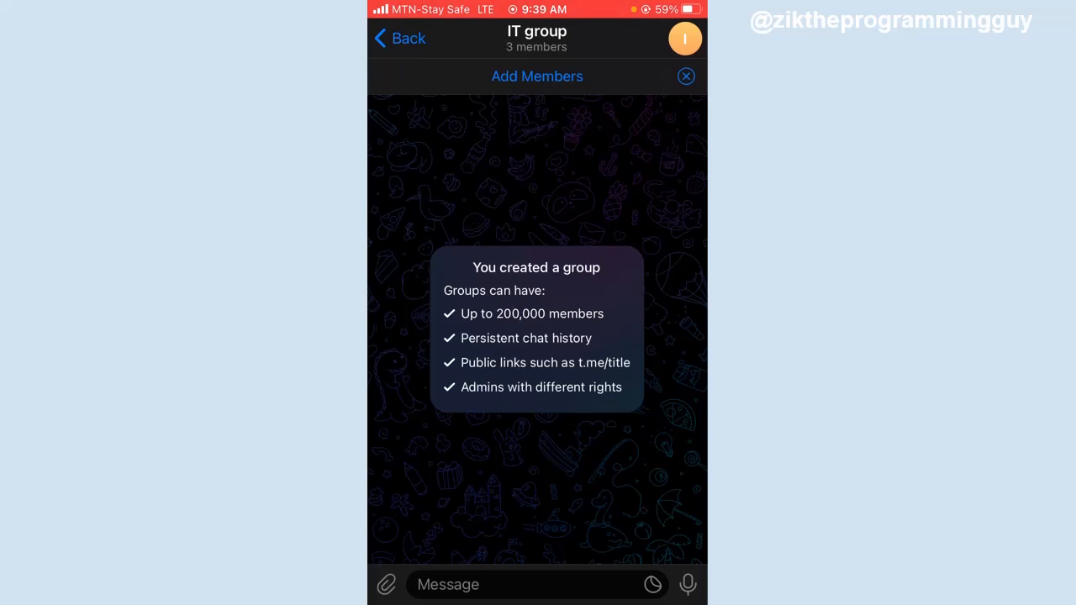
# Open IT group's profile and enter its edit screen
pyautogui.click(399, 39)
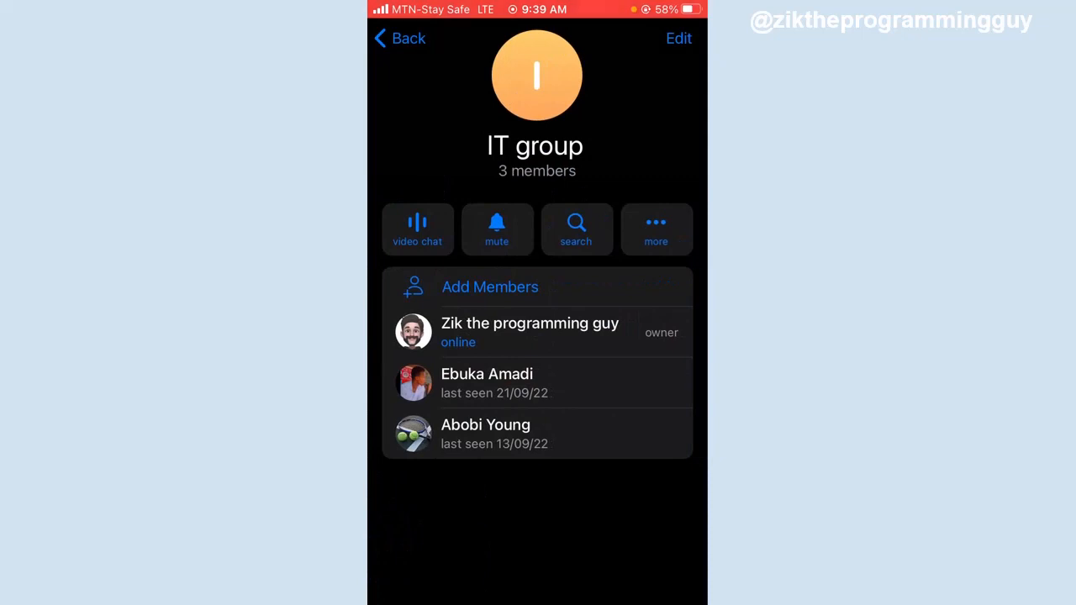
pyautogui.click(678, 38)
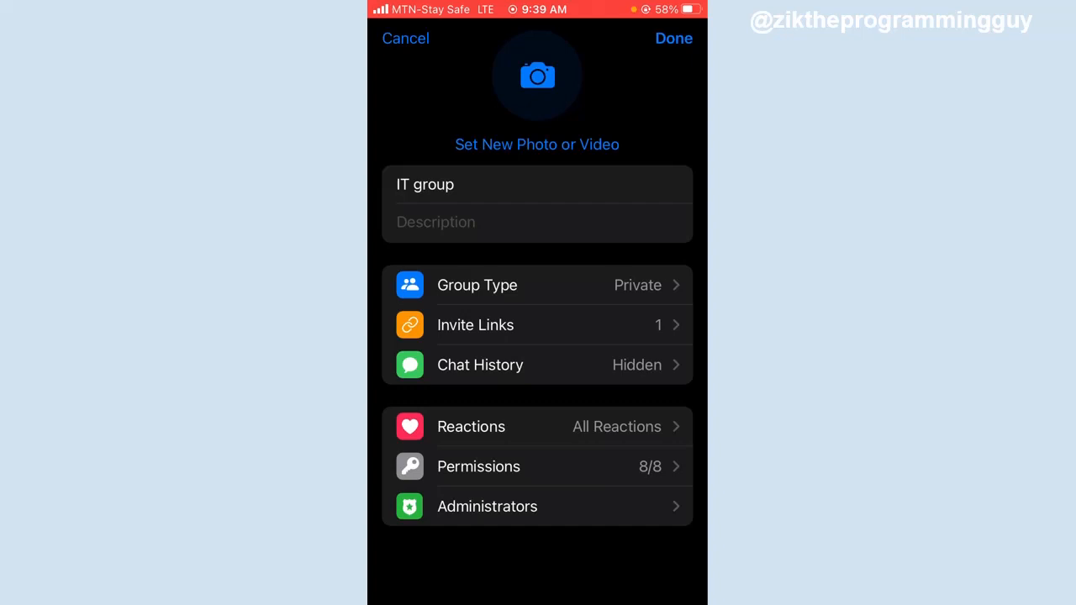
# View the IT group's invite links and start a new link
pyautogui.click(475, 325)
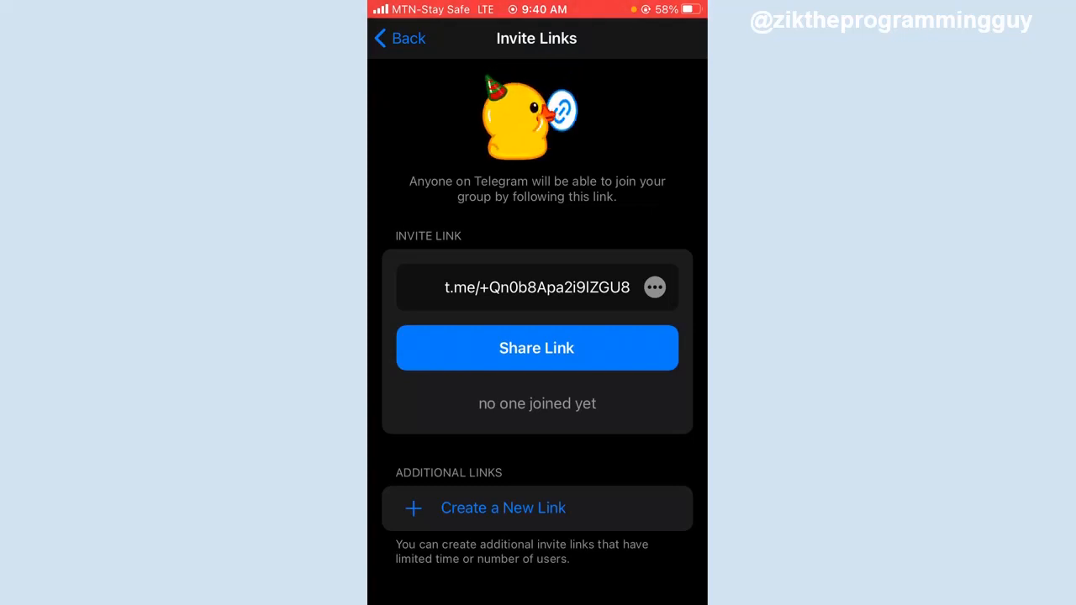
pyautogui.click(503, 507)
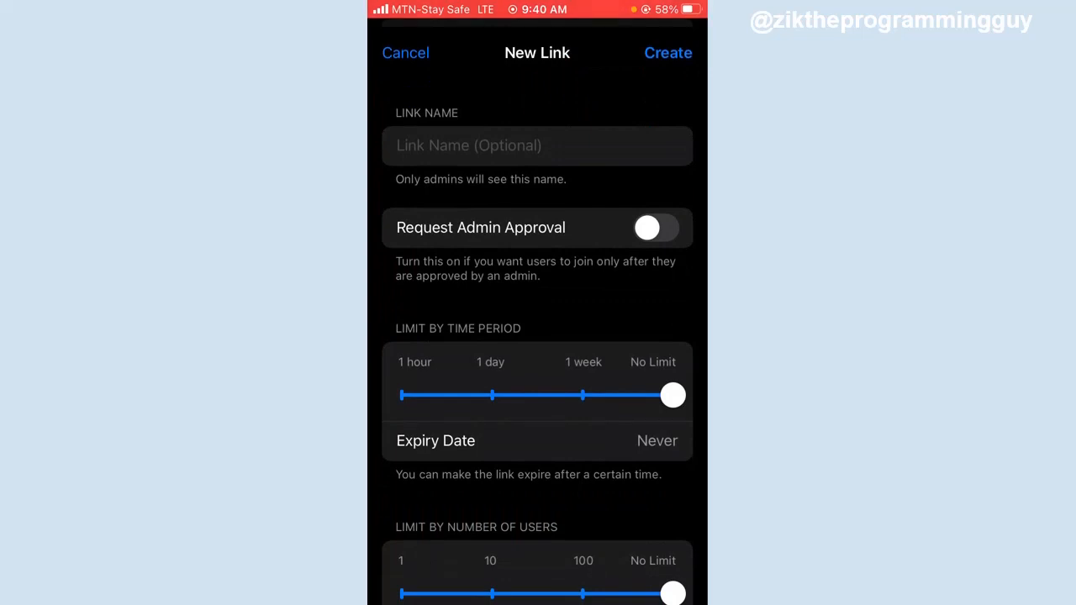
# Name the new invite link 'ITgroup' and create it
pyautogui.click(537, 145)
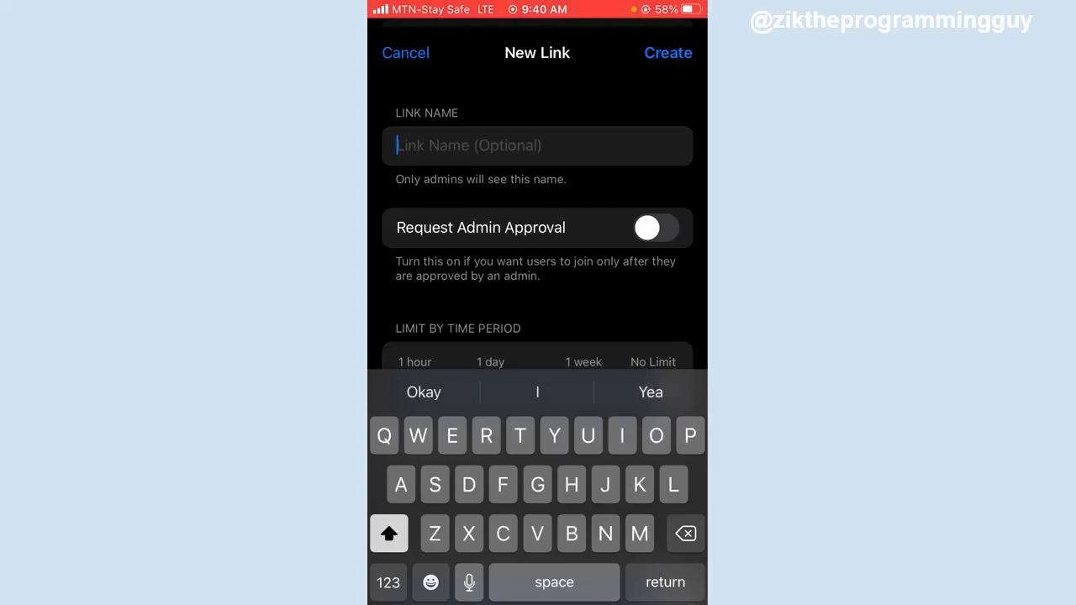
pyautogui.click(622, 436)
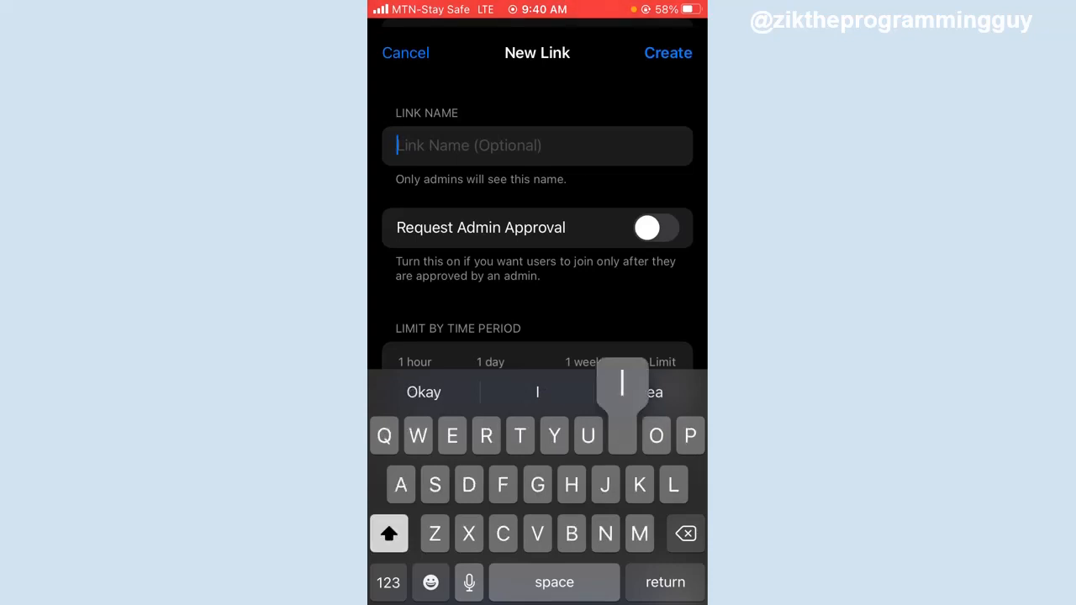
pyautogui.write('Tgro')
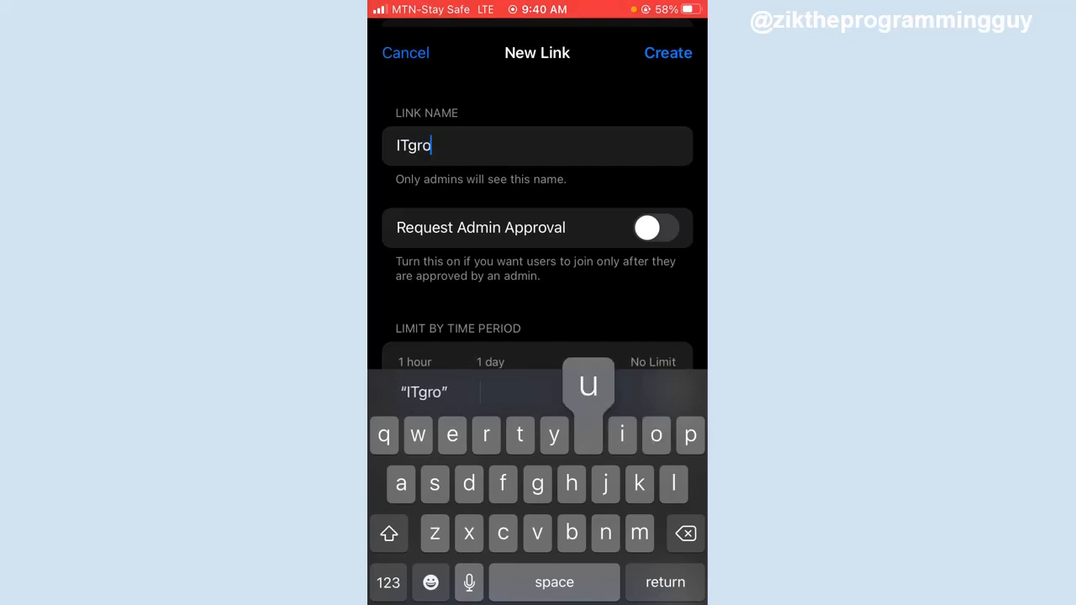
pyautogui.write('up')
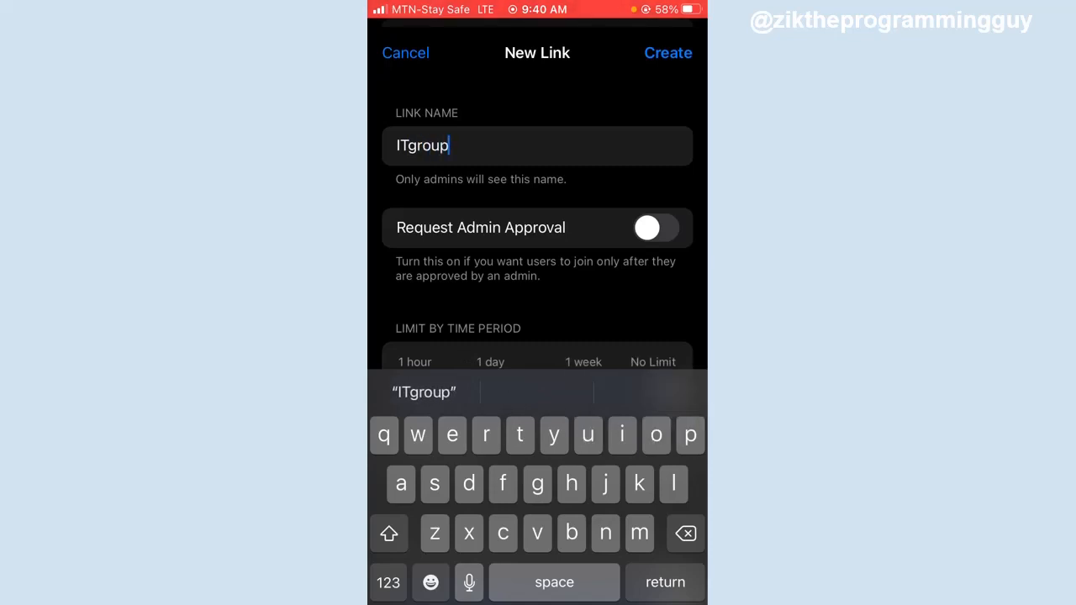
pyautogui.click(668, 52)
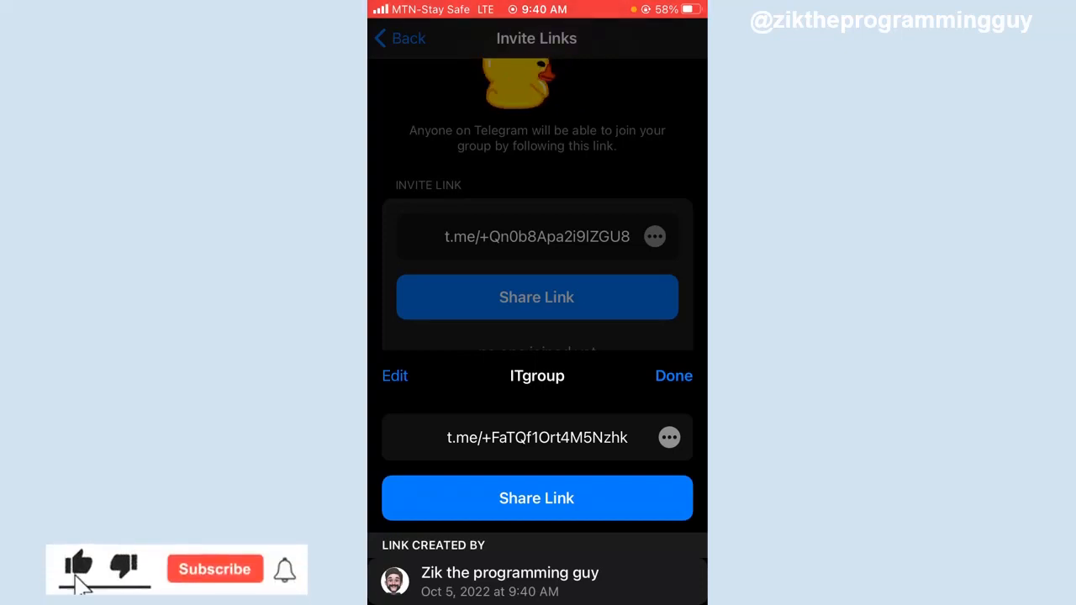
pyautogui.click(215, 569)
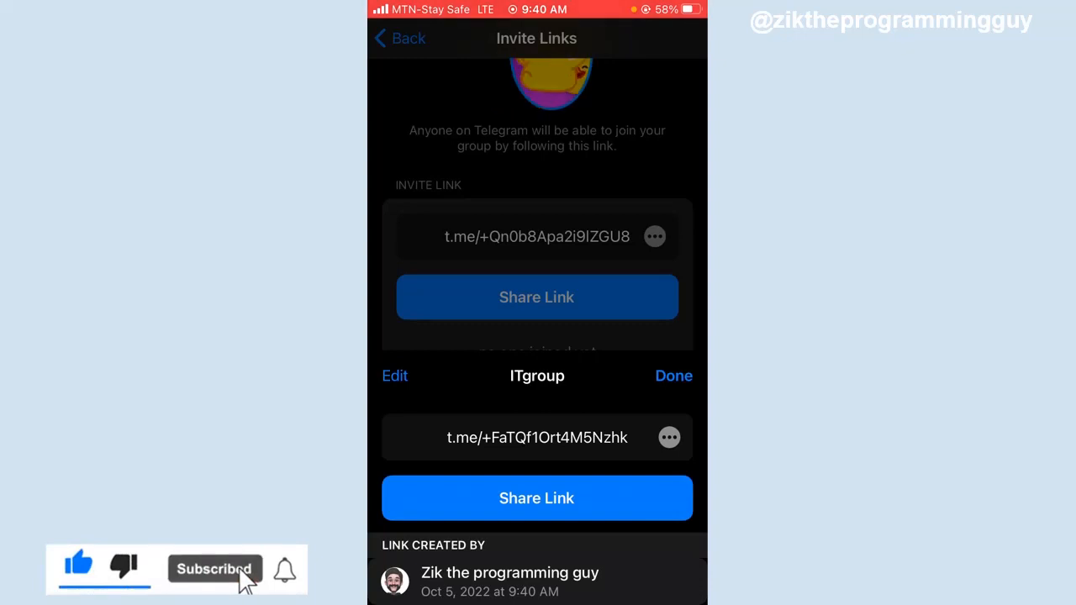